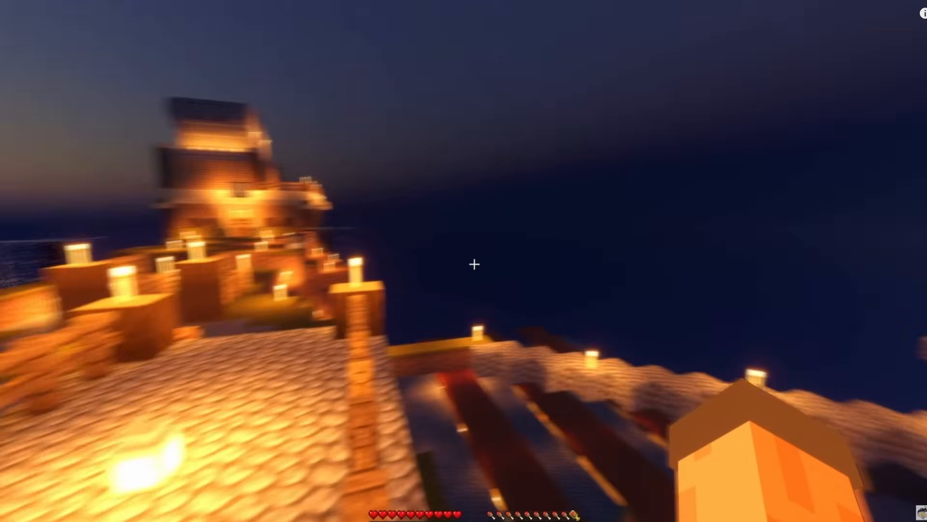
pyautogui.moveTo(473, 264)
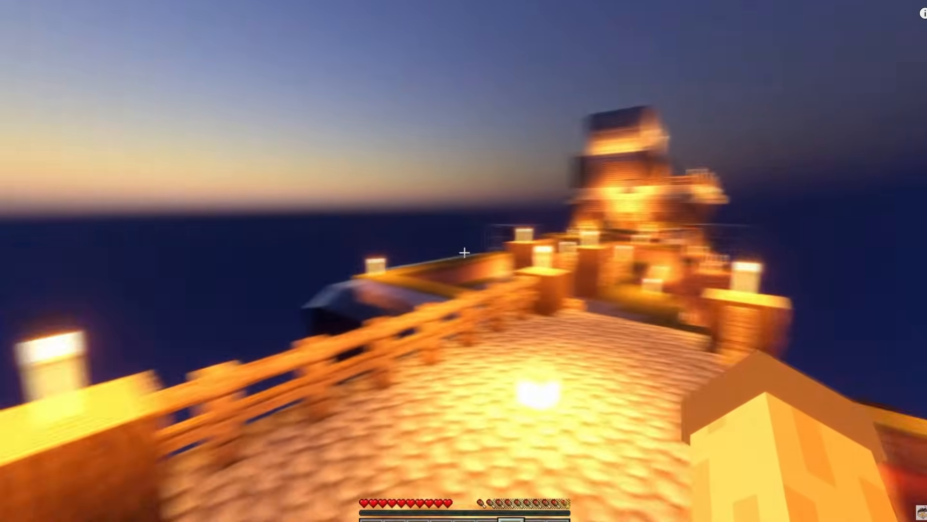